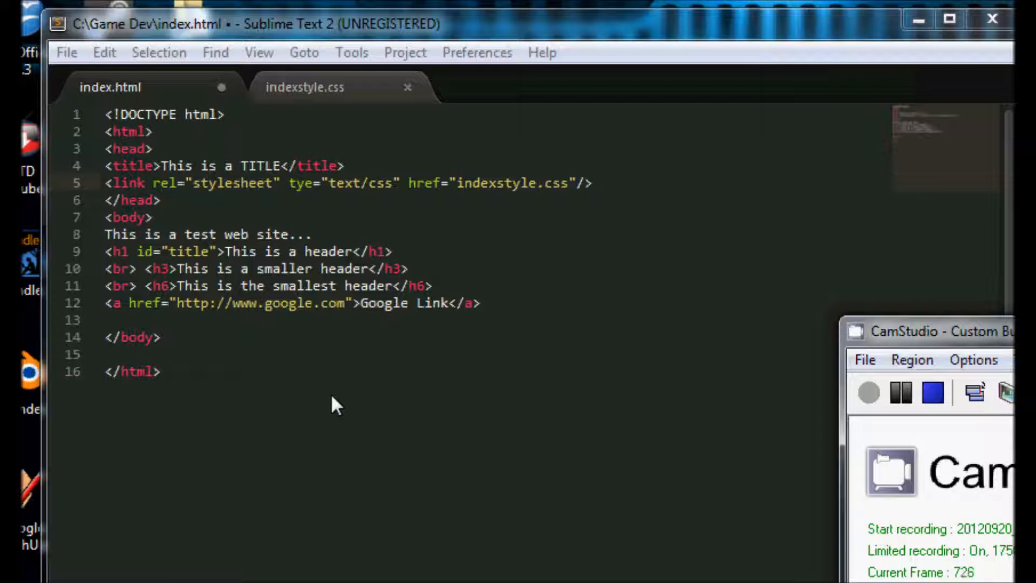
pyautogui.moveTo(594, 212)
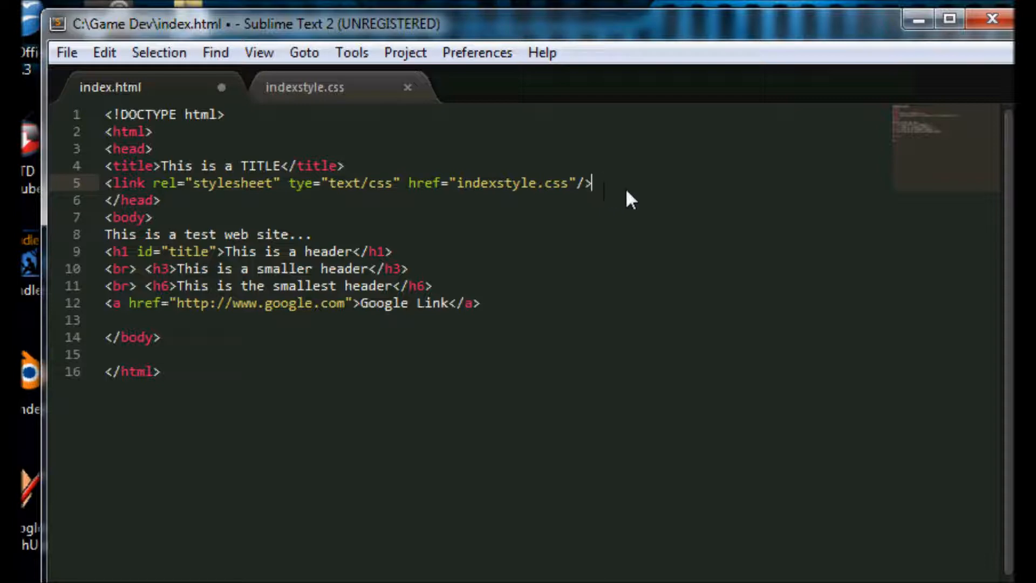
# - Insert an empty <script type="text/javascript"> block on a new line after the stylesheet link
pyautogui.press('Enter')
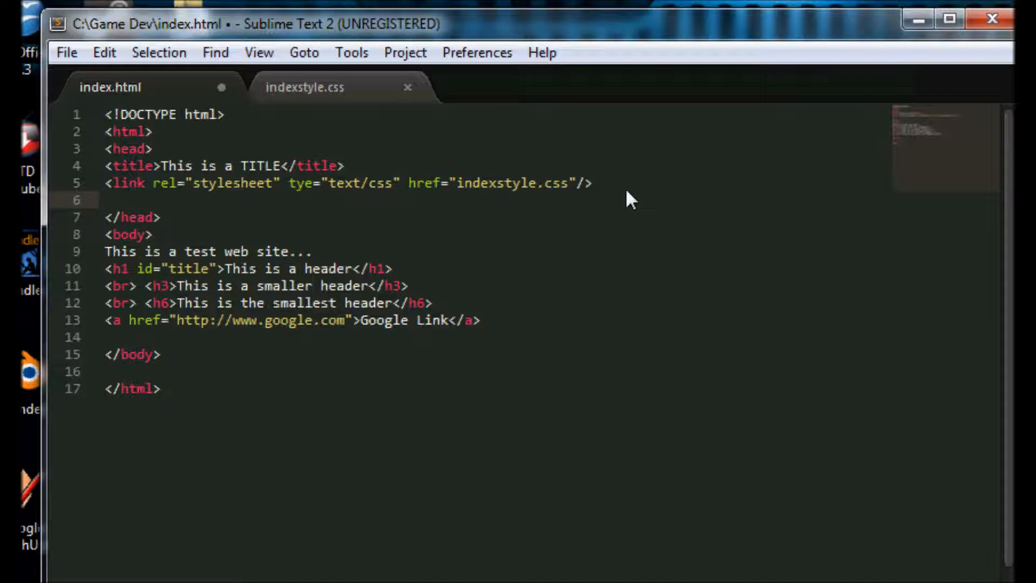
pyautogui.write('<s')
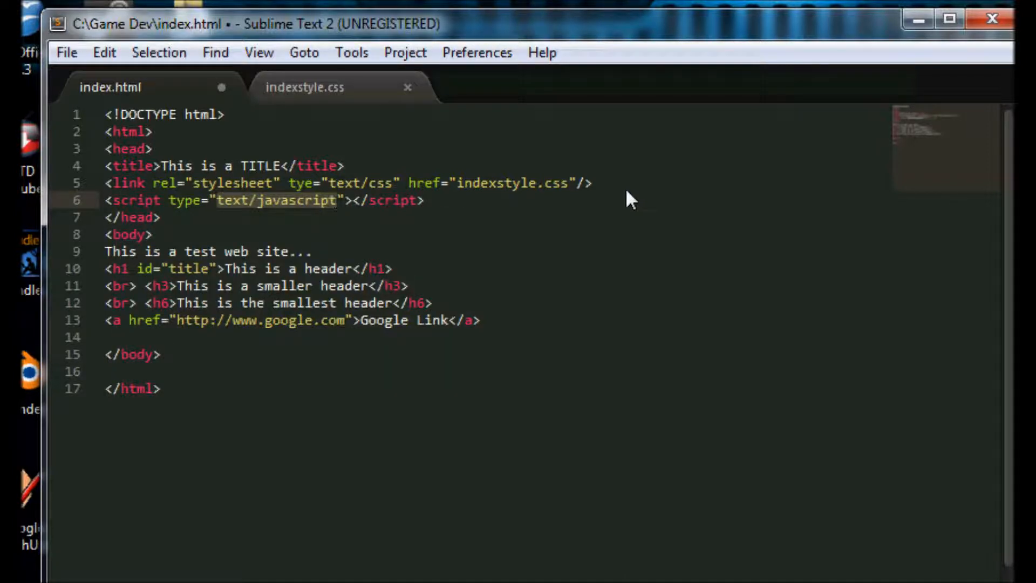
pyautogui.moveTo(192, 217)
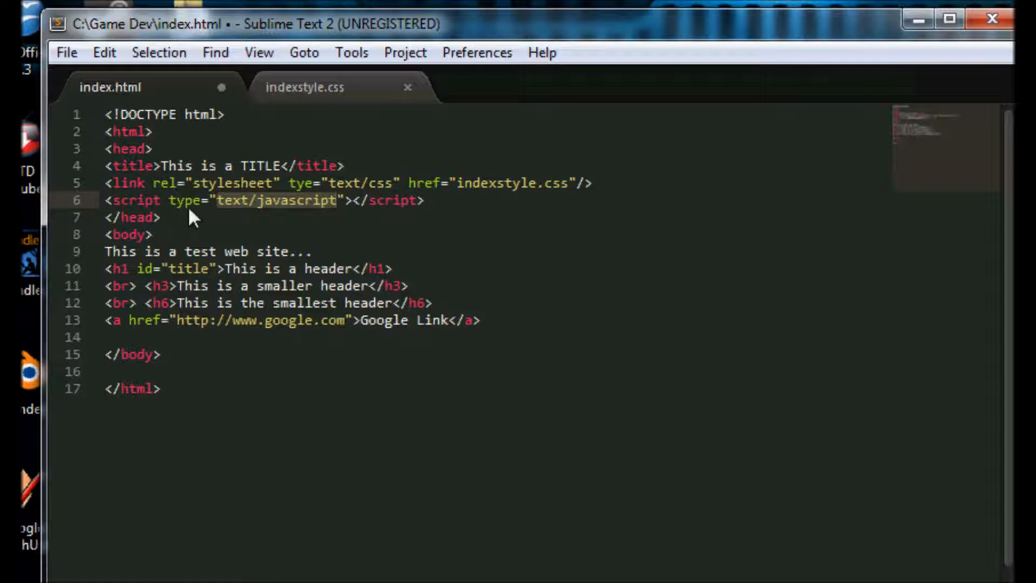
pyautogui.moveTo(237, 208)
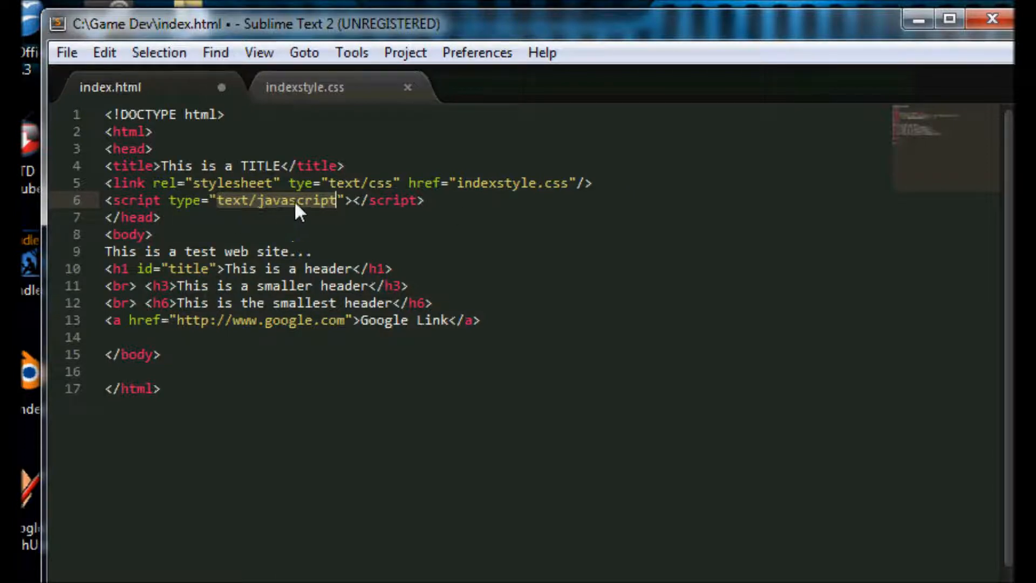
pyautogui.moveTo(349, 216)
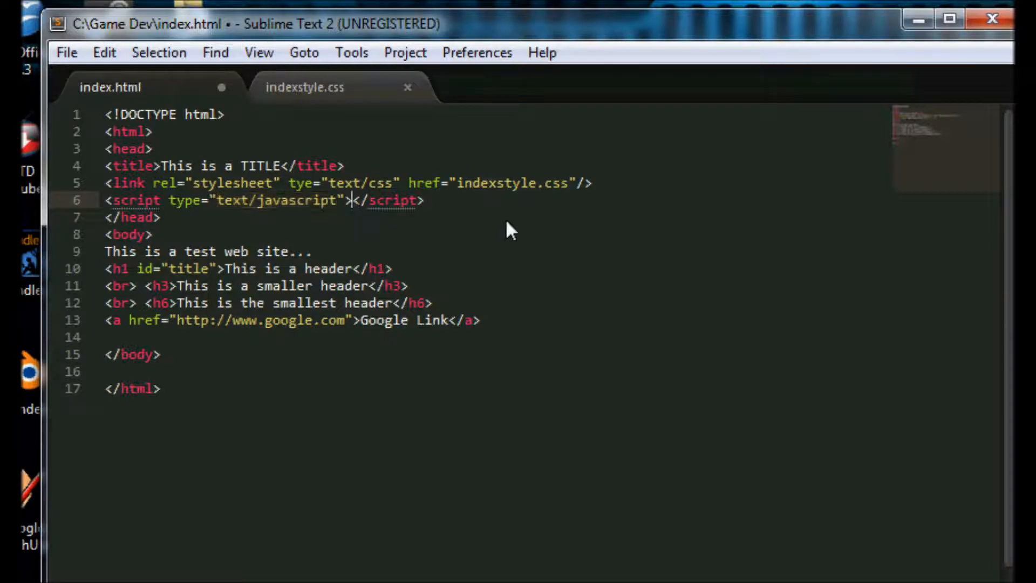
pyautogui.press('Enter')
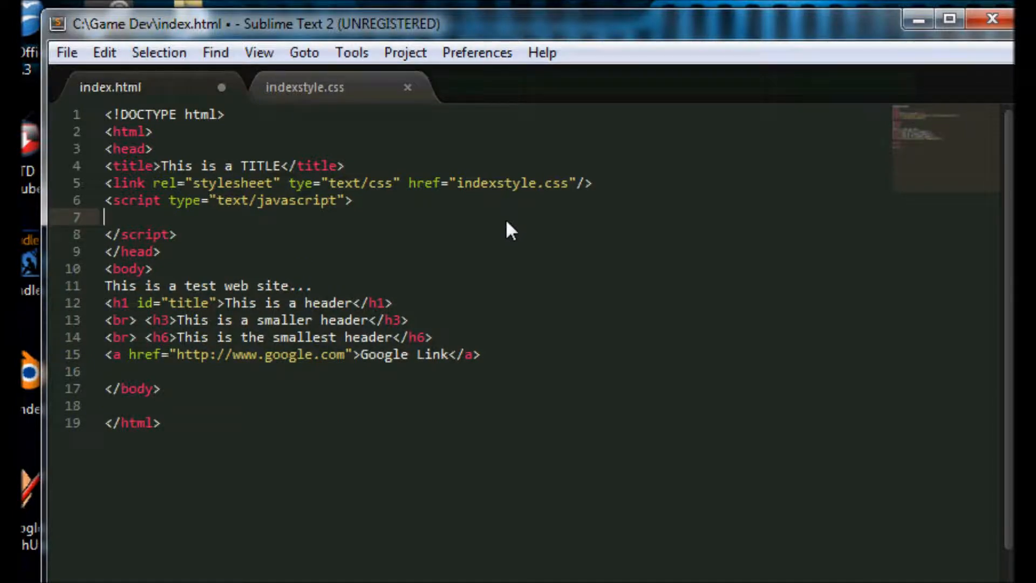
# - Write the function myAlert() declaration with an empty braced body inside the script
pyautogui.write('fu')
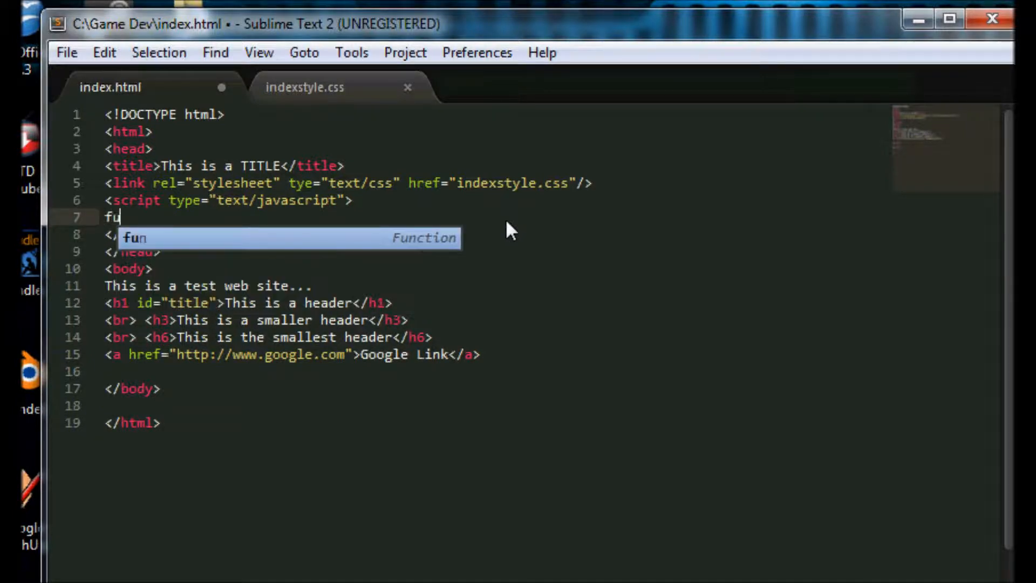
pyautogui.press('Tab')
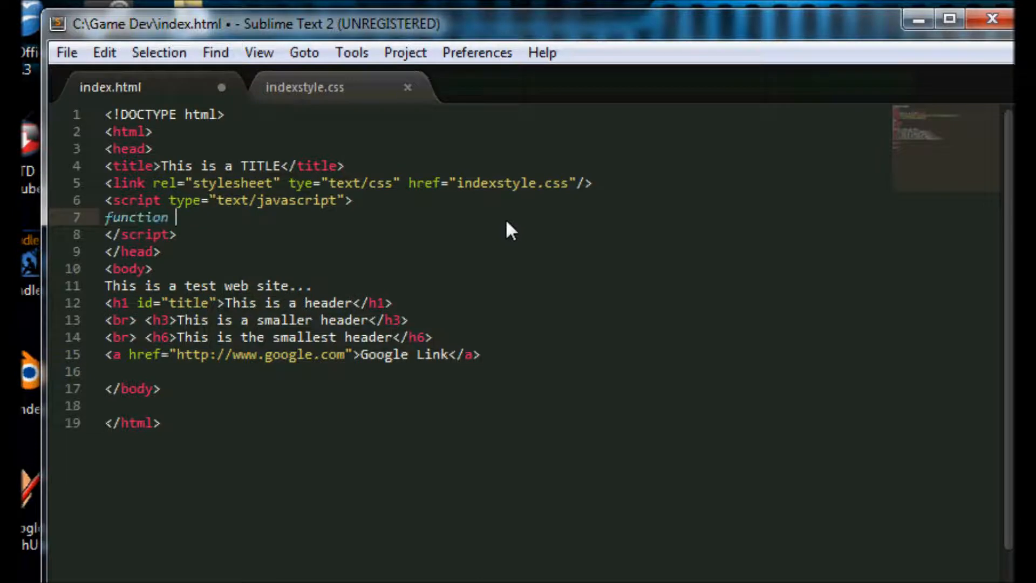
pyautogui.write('my')
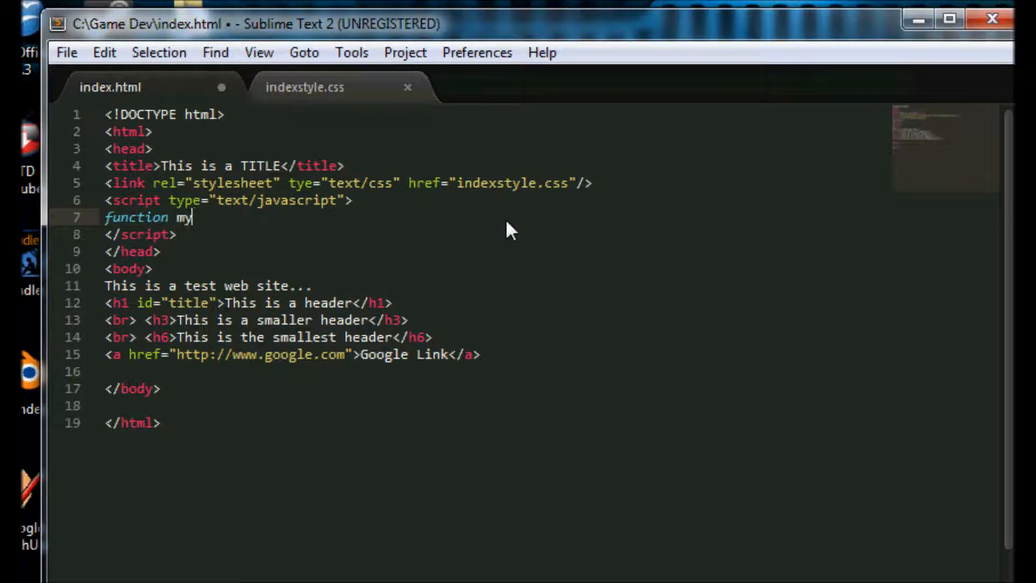
pyautogui.write('Alert')
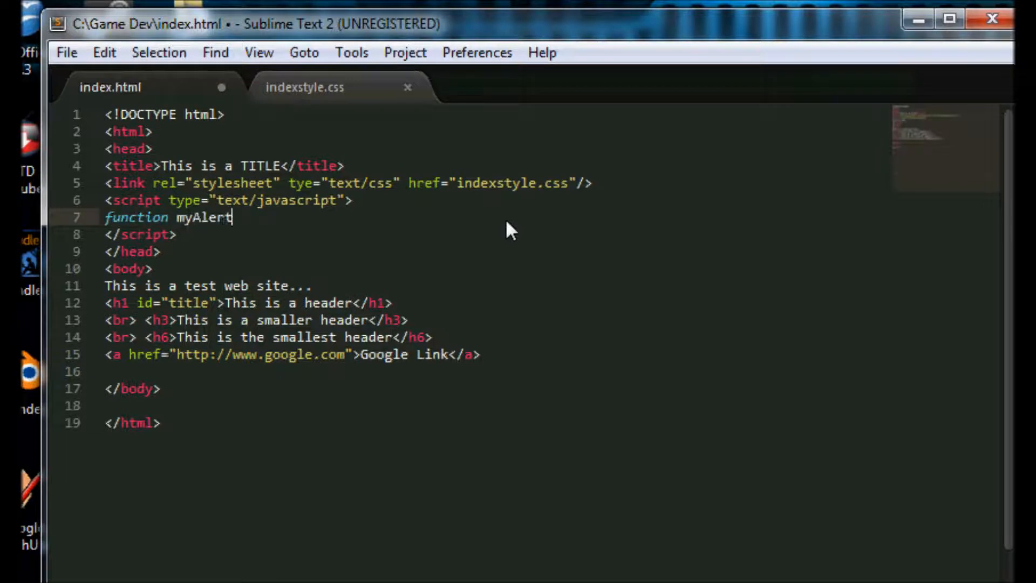
pyautogui.write('()')
pyautogui.write('{')
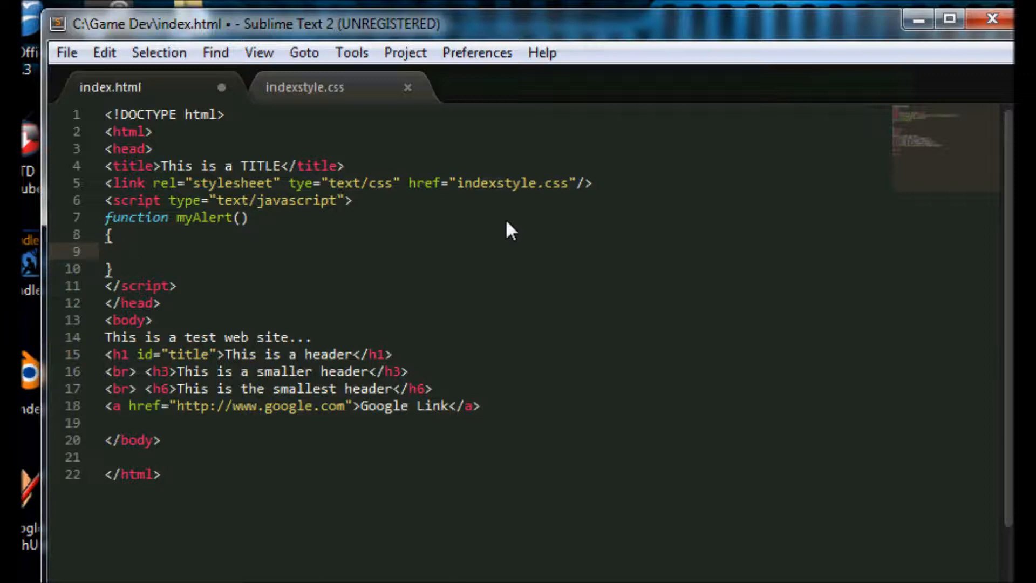
pyautogui.click(240, 218)
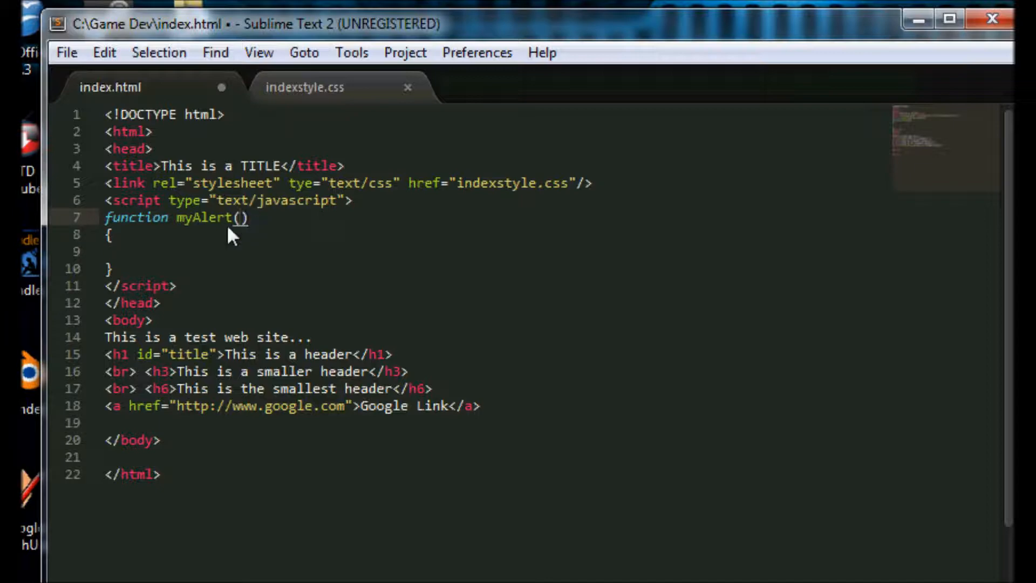
pyautogui.moveTo(247, 224)
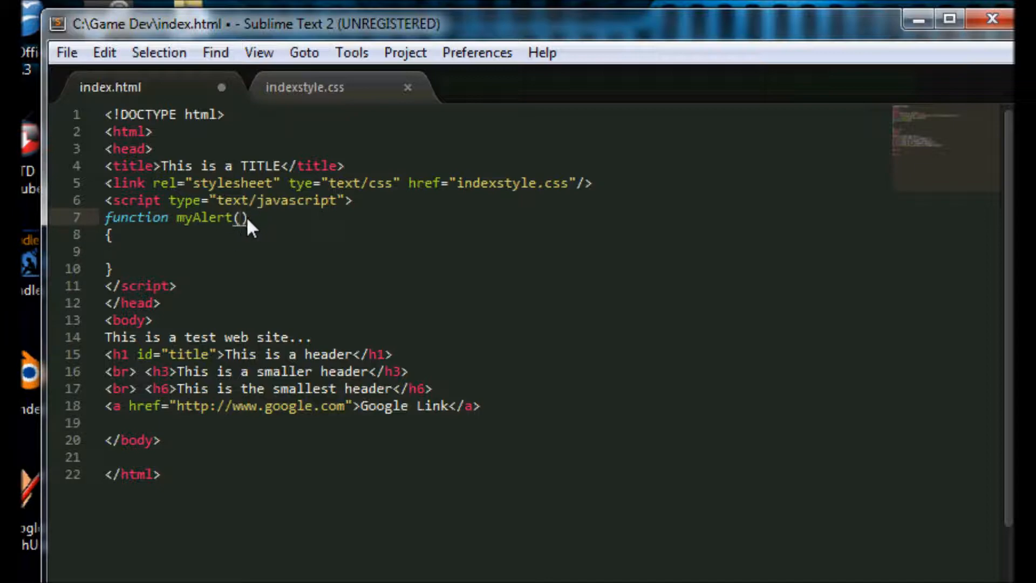
pyautogui.moveTo(159, 257)
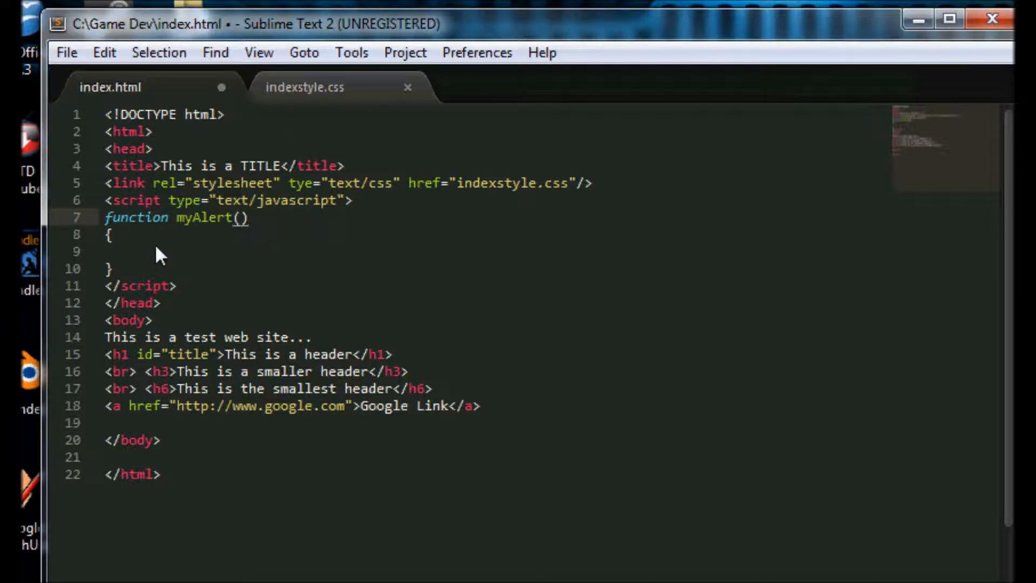
pyautogui.moveTo(116, 244)
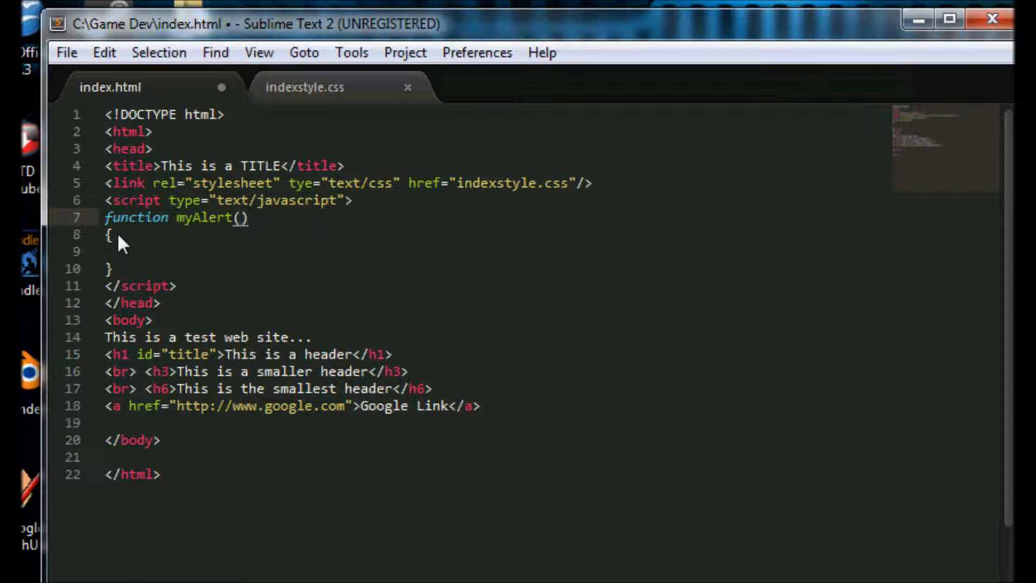
pyautogui.moveTo(142, 264)
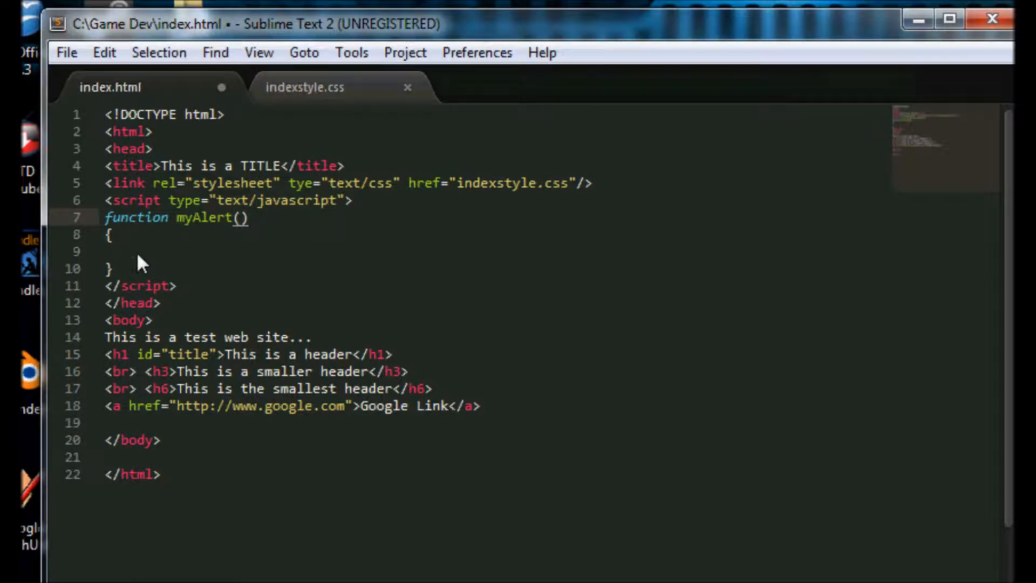
pyautogui.click(136, 251)
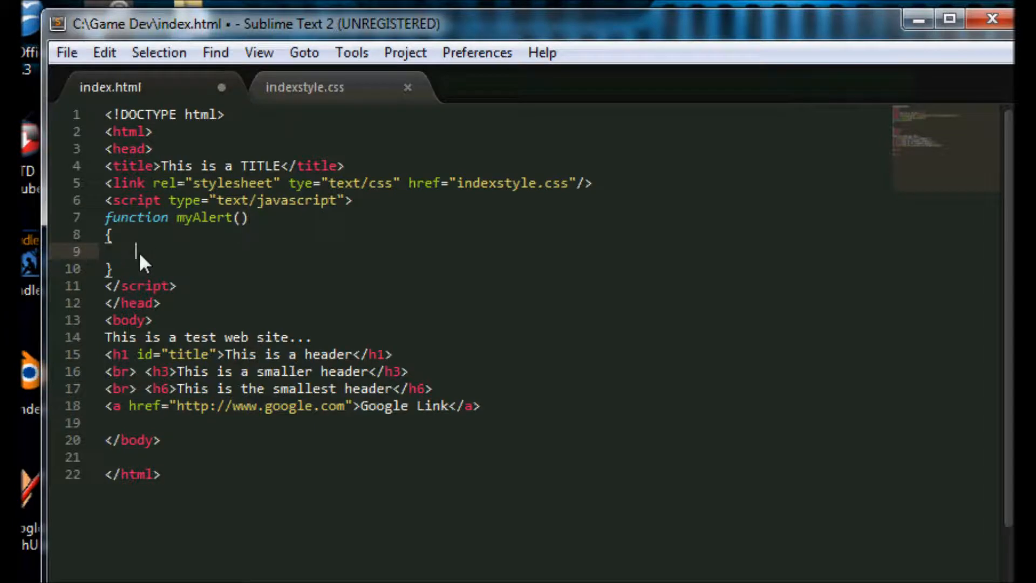
# - Add the statement alert("Test Alert!!!"); to the myAlert() body
pyautogui.write('a')
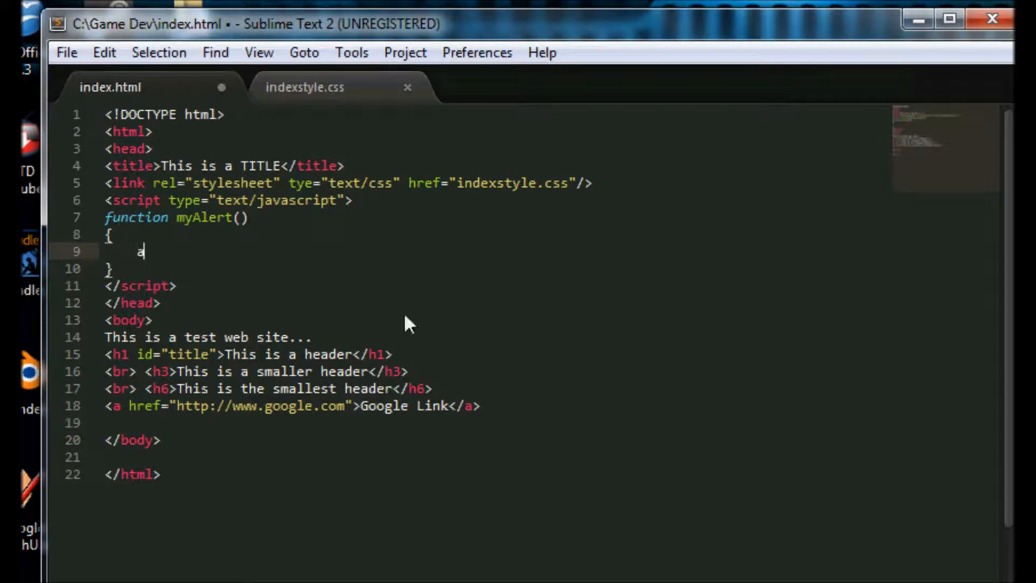
pyautogui.write('lert(')
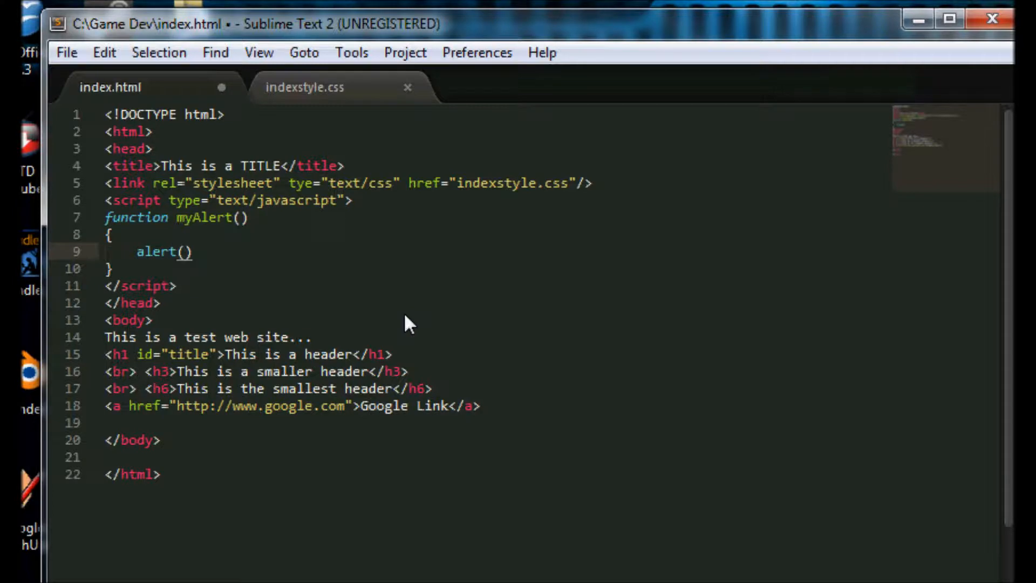
pyautogui.write('"Test"')
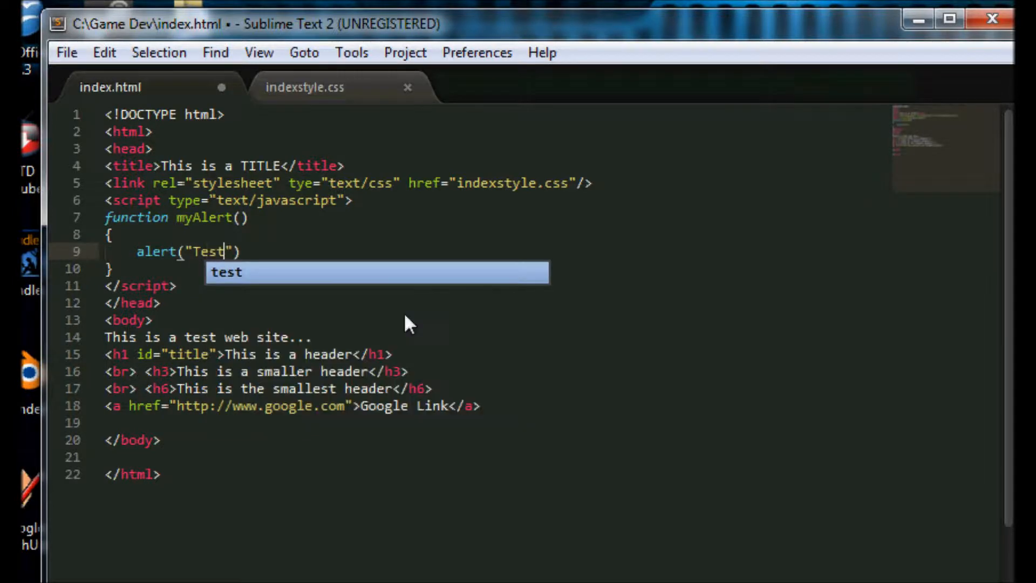
pyautogui.write('A')
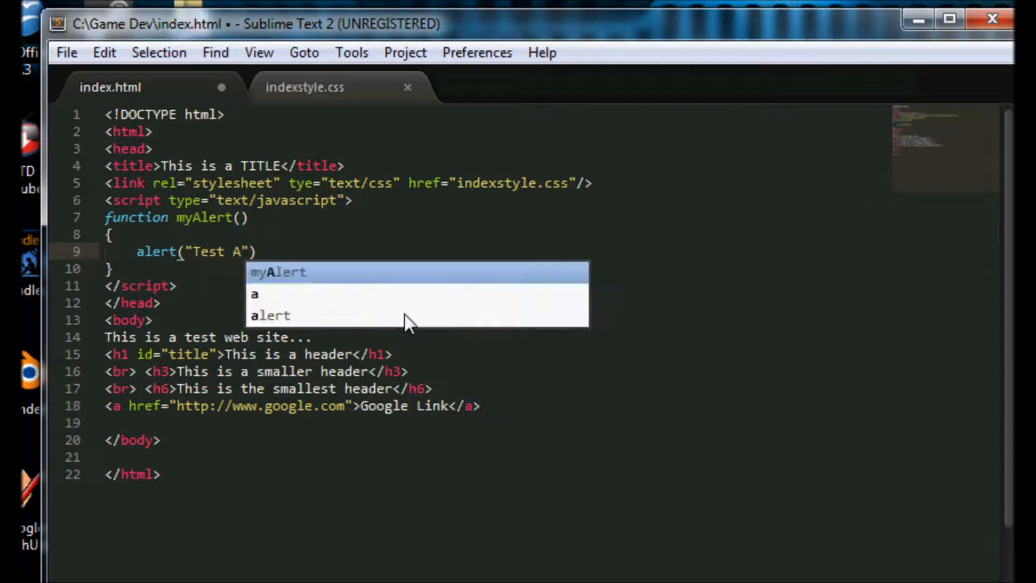
pyautogui.write('ler')
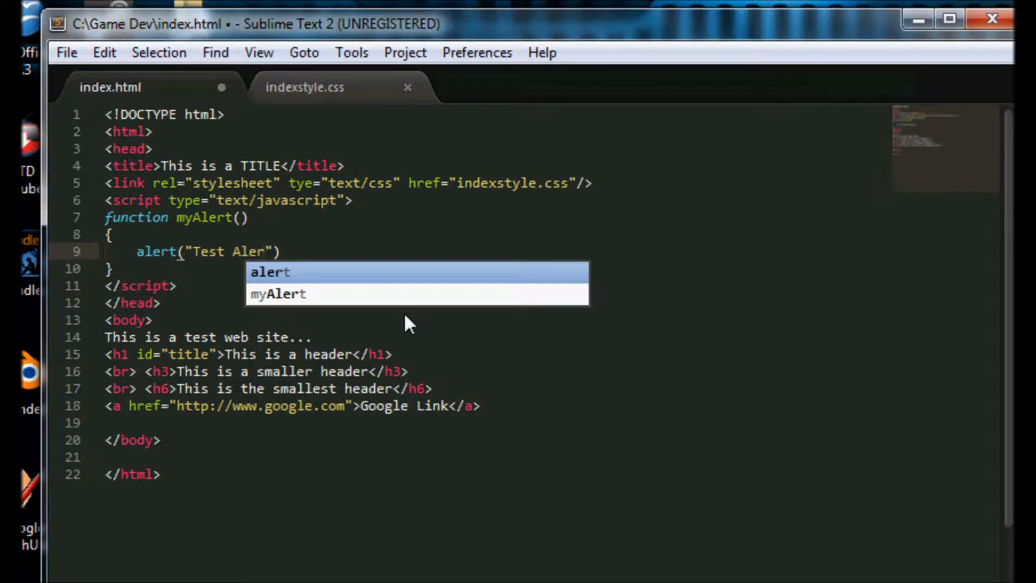
pyautogui.write('t!!!')
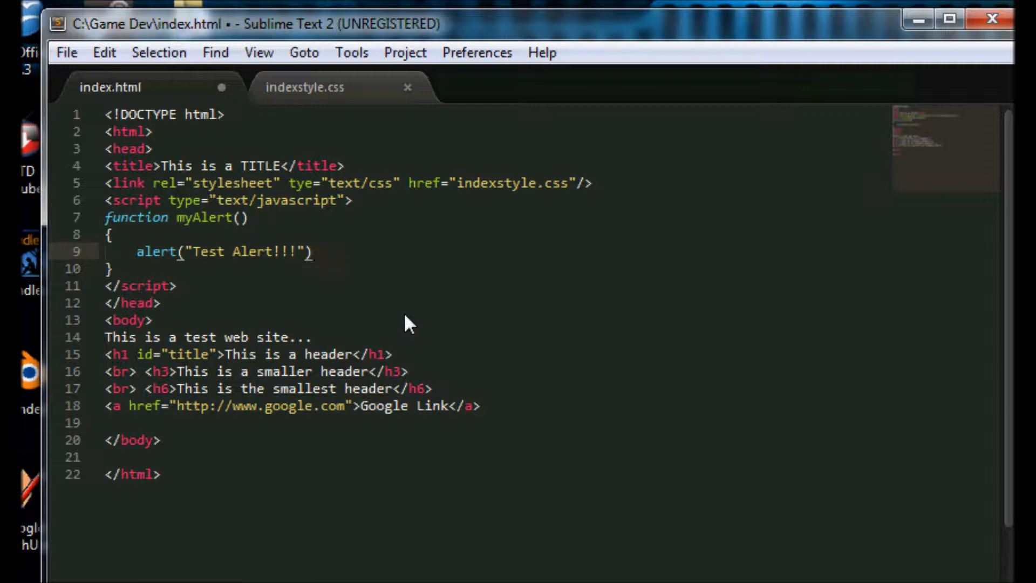
pyautogui.write(';')
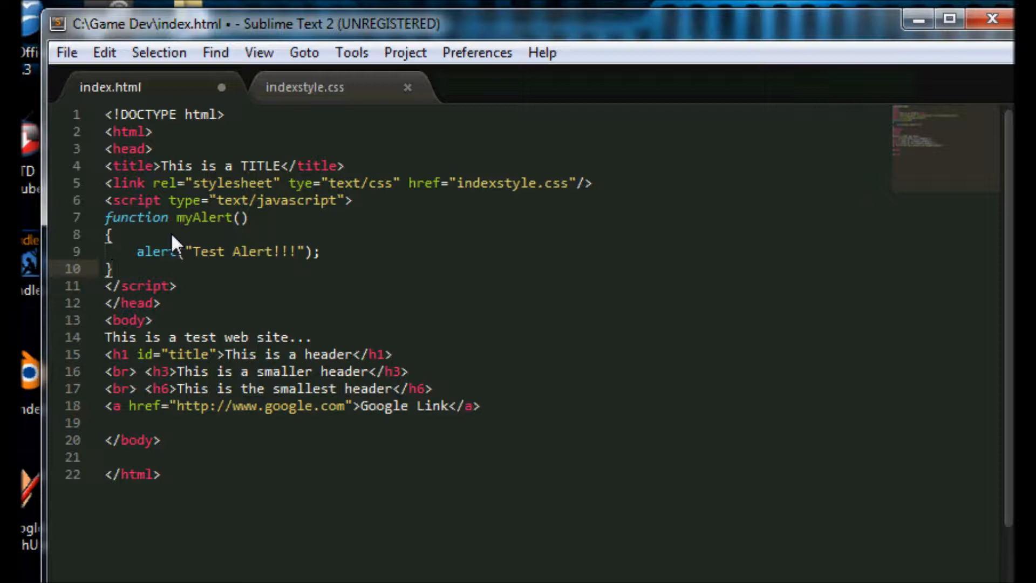
pyautogui.moveTo(176, 248)
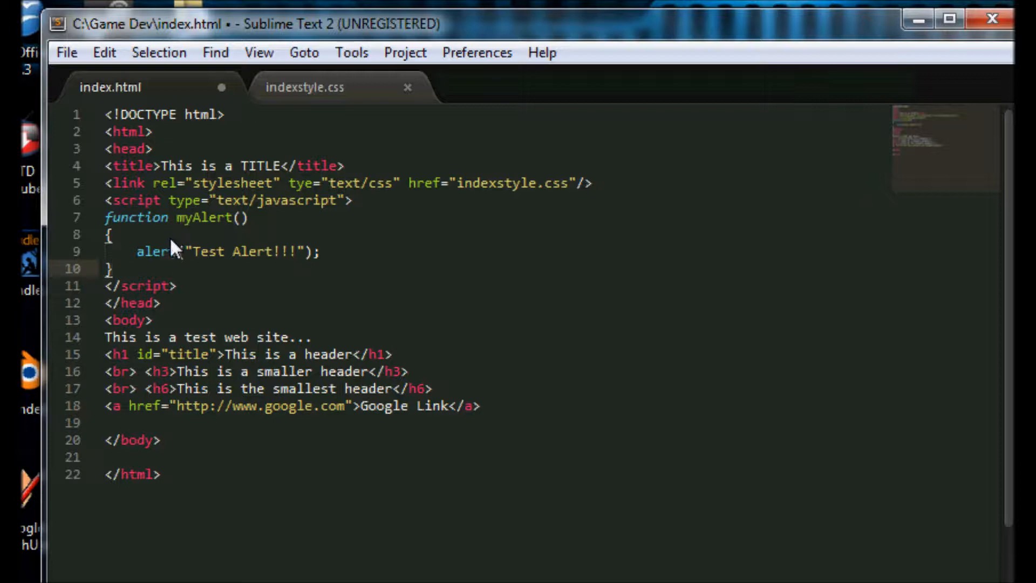
pyautogui.moveTo(151, 327)
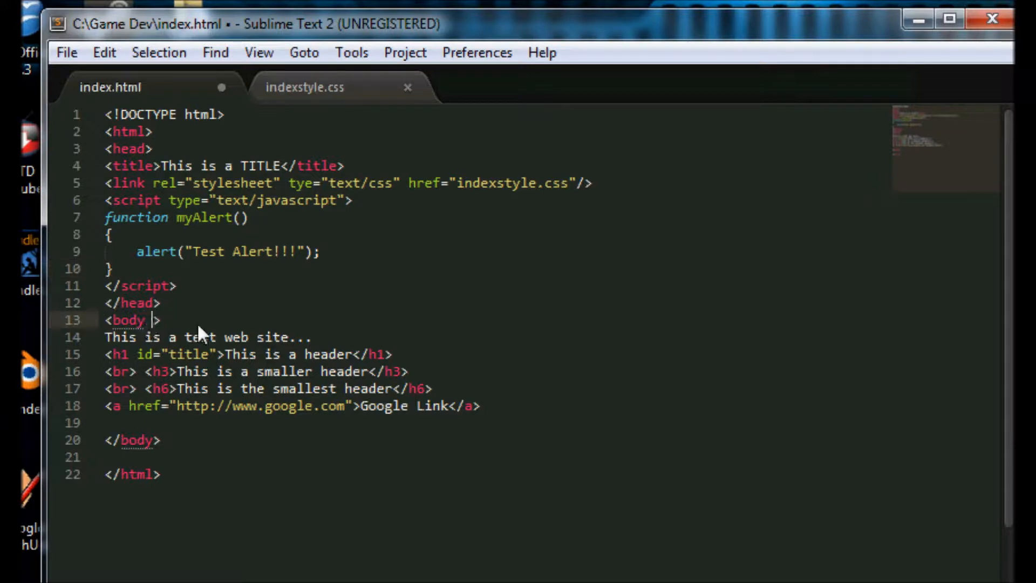
# - Add onload="myAlert()" to the body tag on line 13
pyautogui.write('onl')
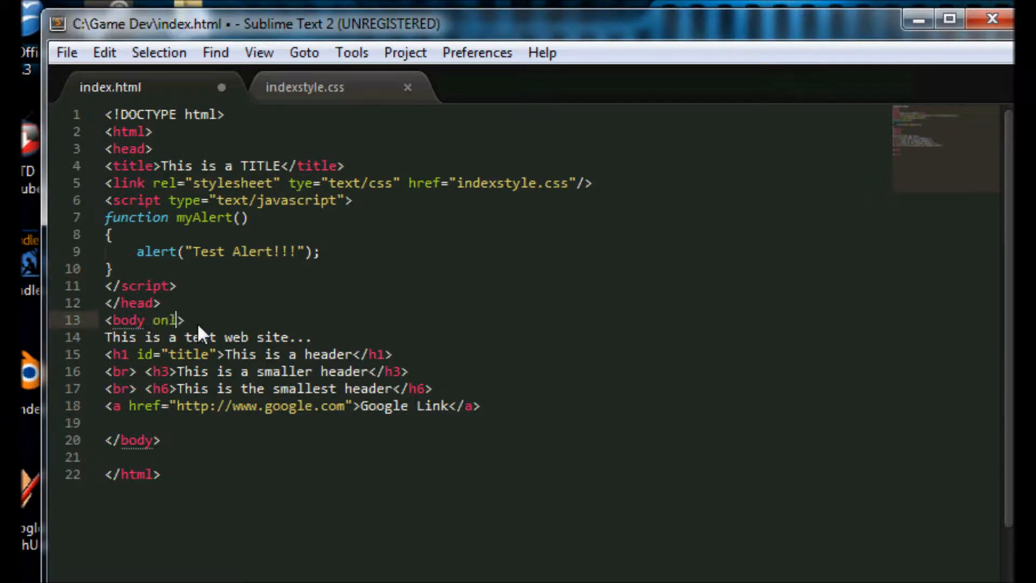
pyautogui.write('oad')
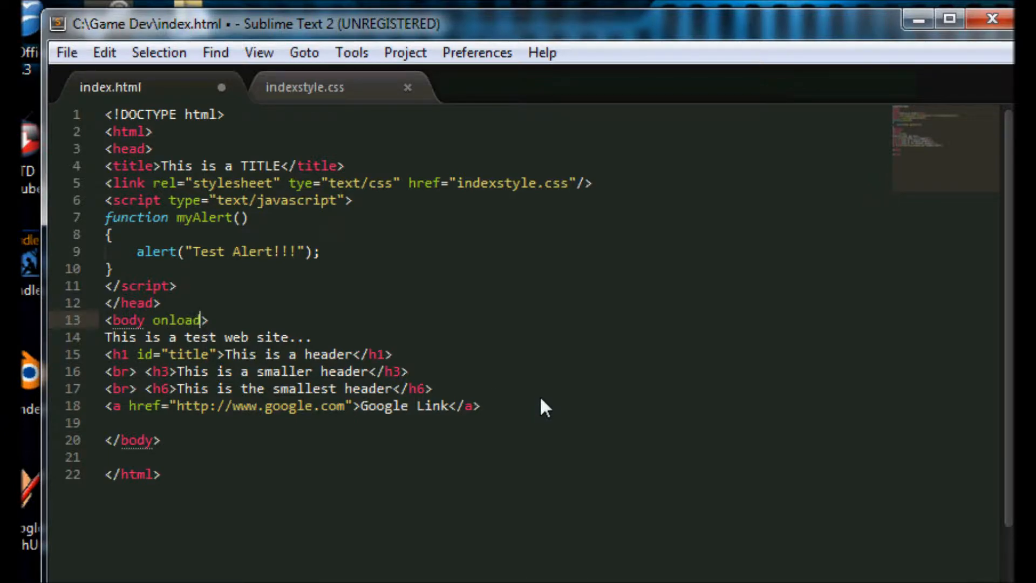
pyautogui.write('="')
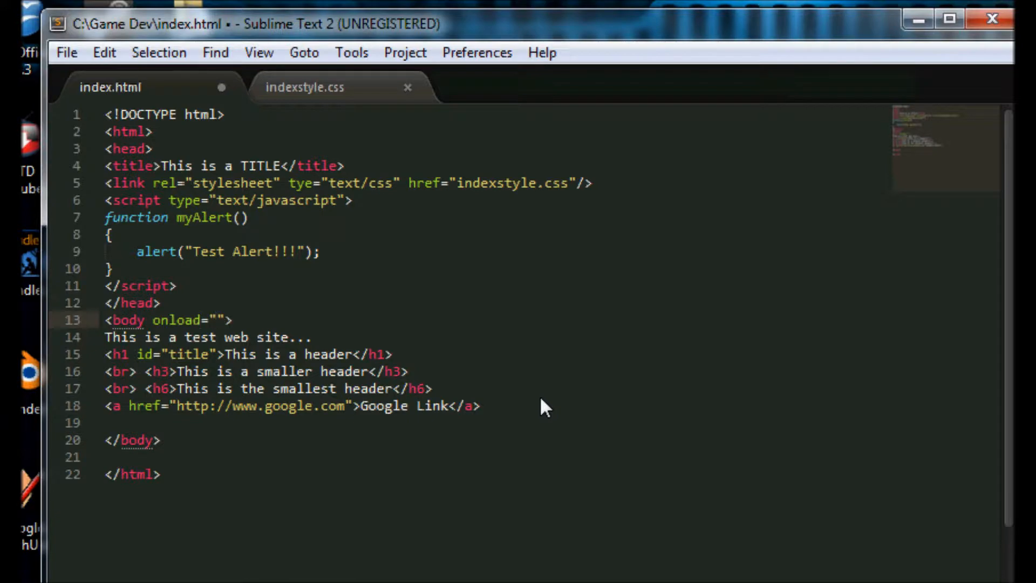
pyautogui.write('myA')
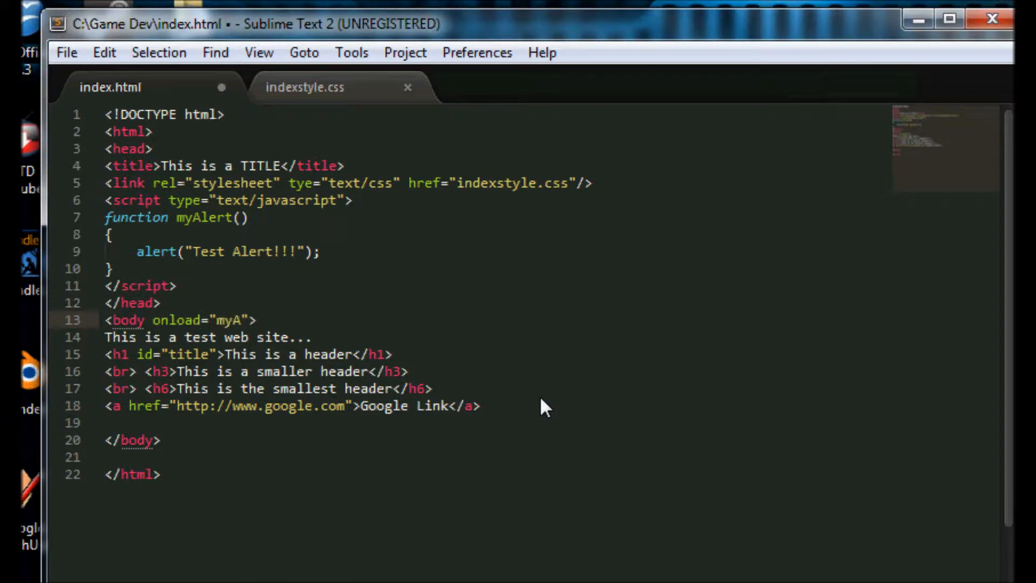
pyautogui.write('lert(')
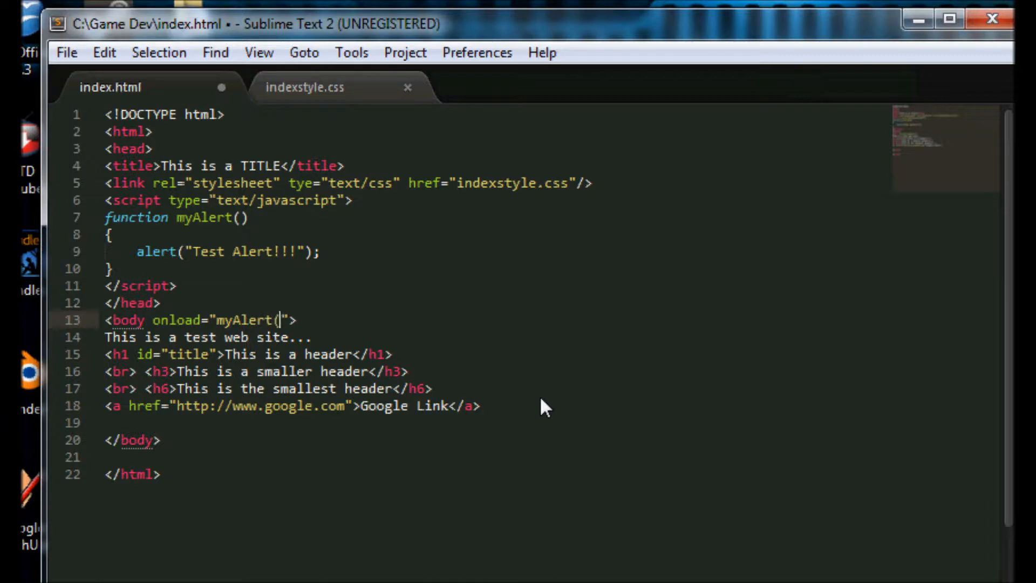
pyautogui.write(')')
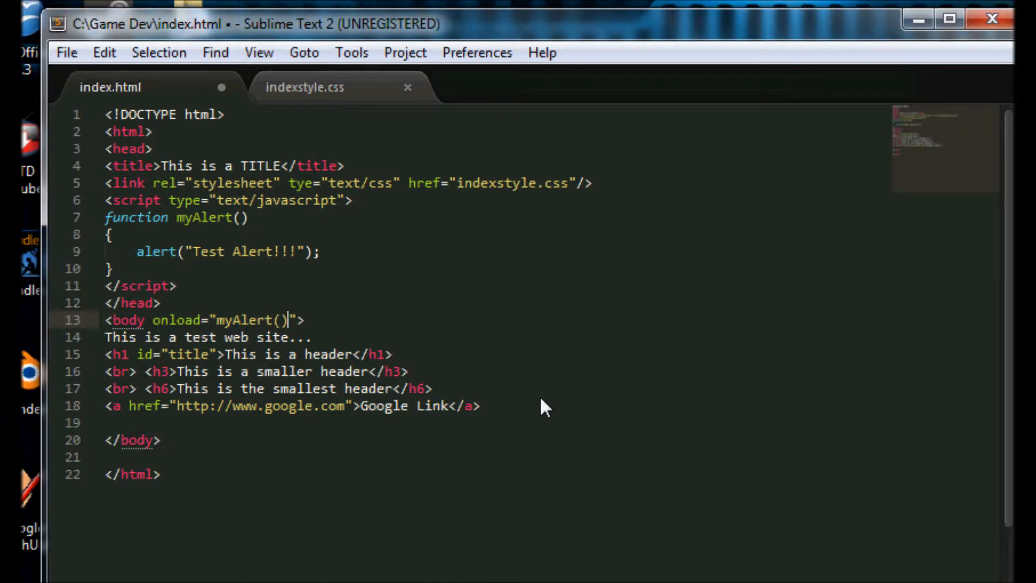
pyautogui.moveTo(322, 251)
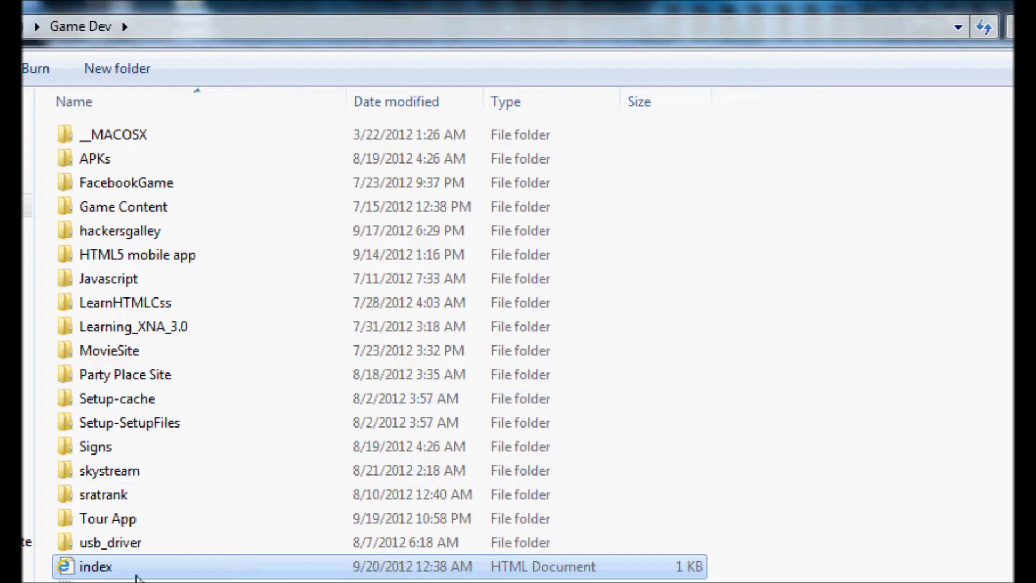
# - Open index from the Game Dev folder with Google Chrome
pyautogui.rightClick(97, 567)
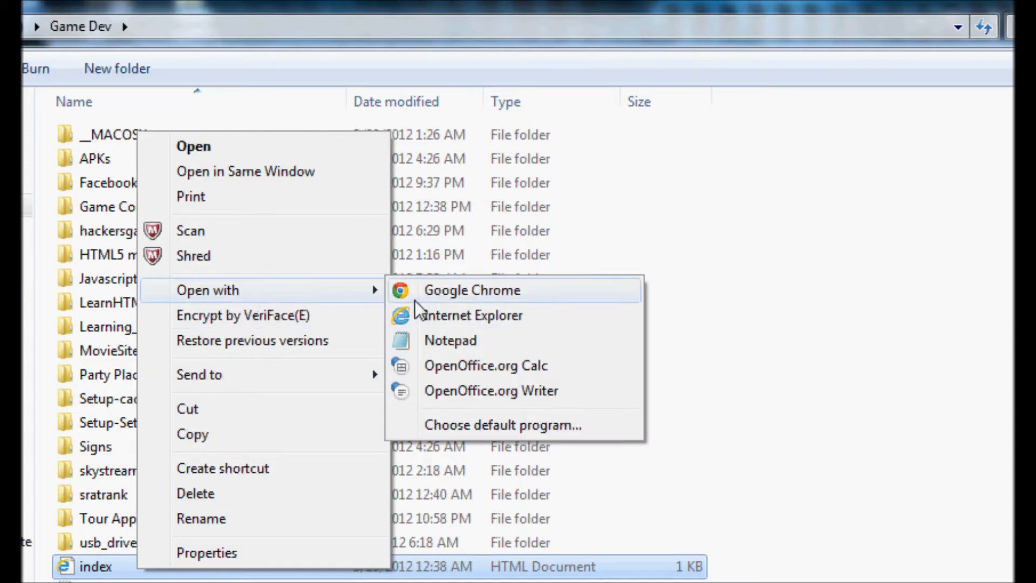
pyautogui.click(472, 291)
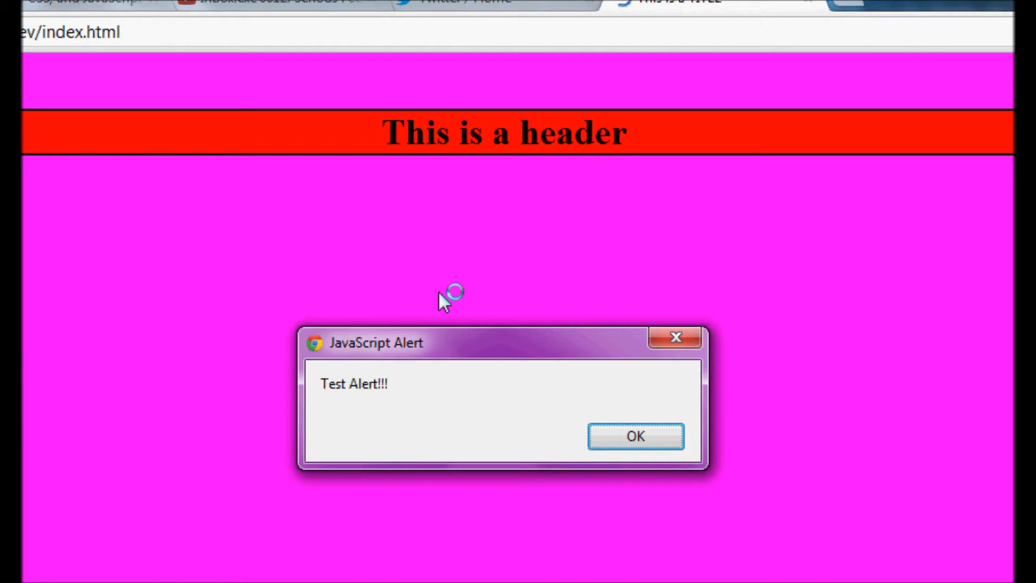
pyautogui.moveTo(502, 367)
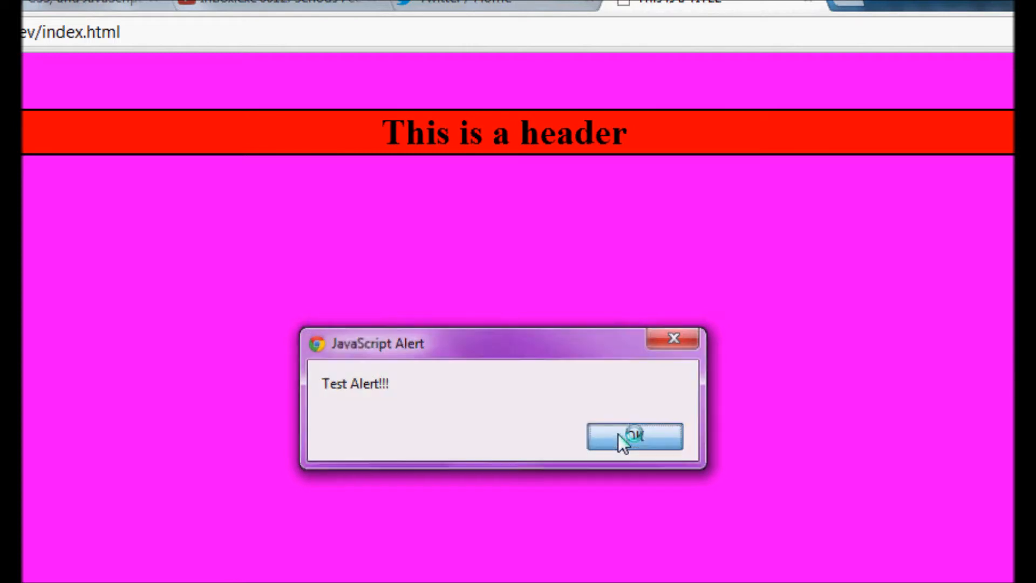
# - Click OK on the "Test Alert!!!" JavaScript alert
pyautogui.click(633, 435)
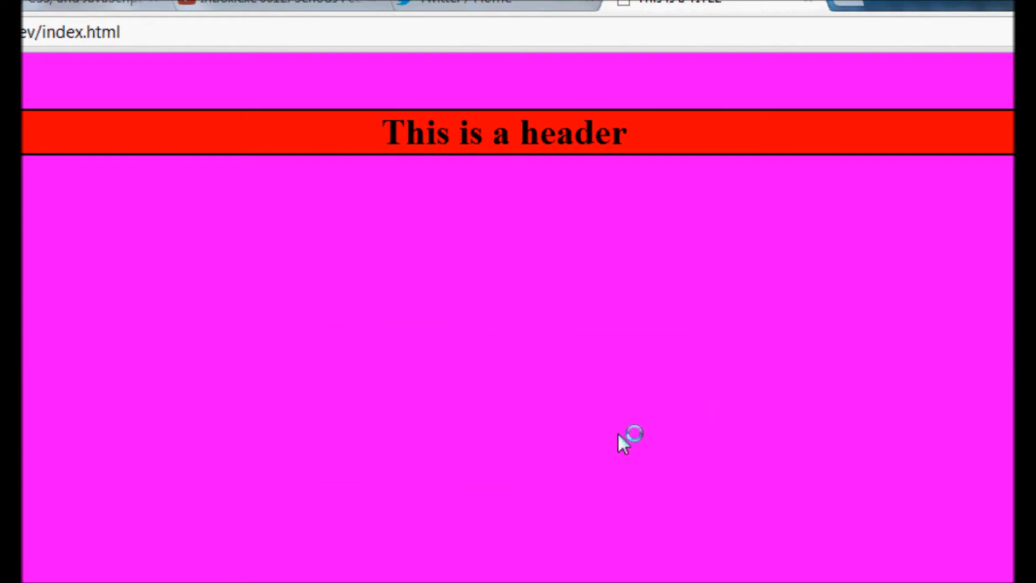